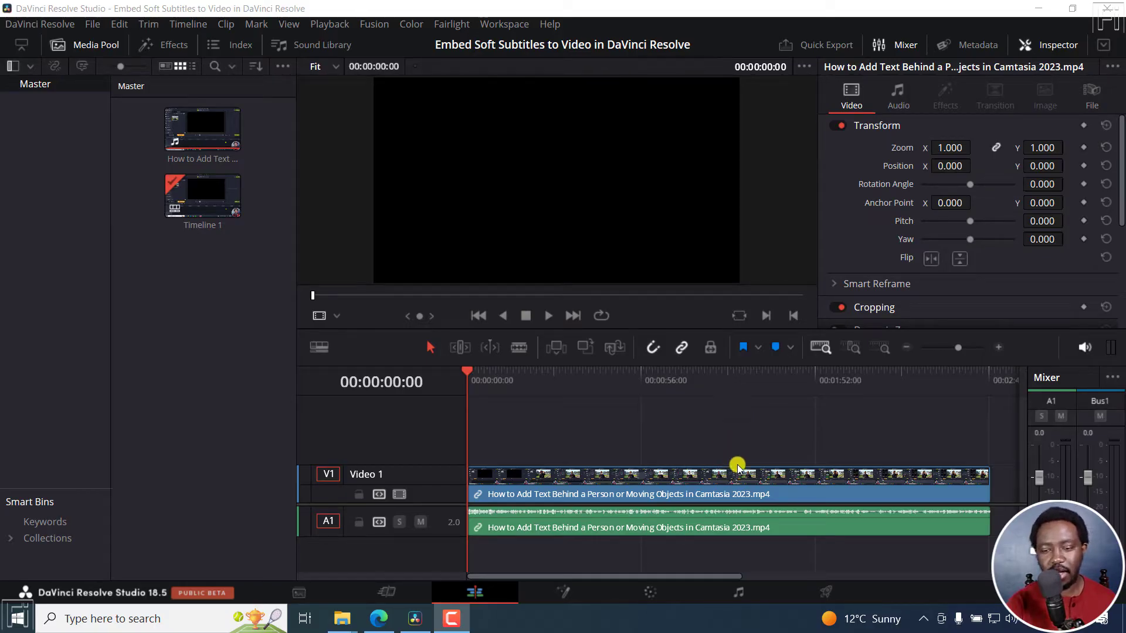
mouse_move(575, 426)
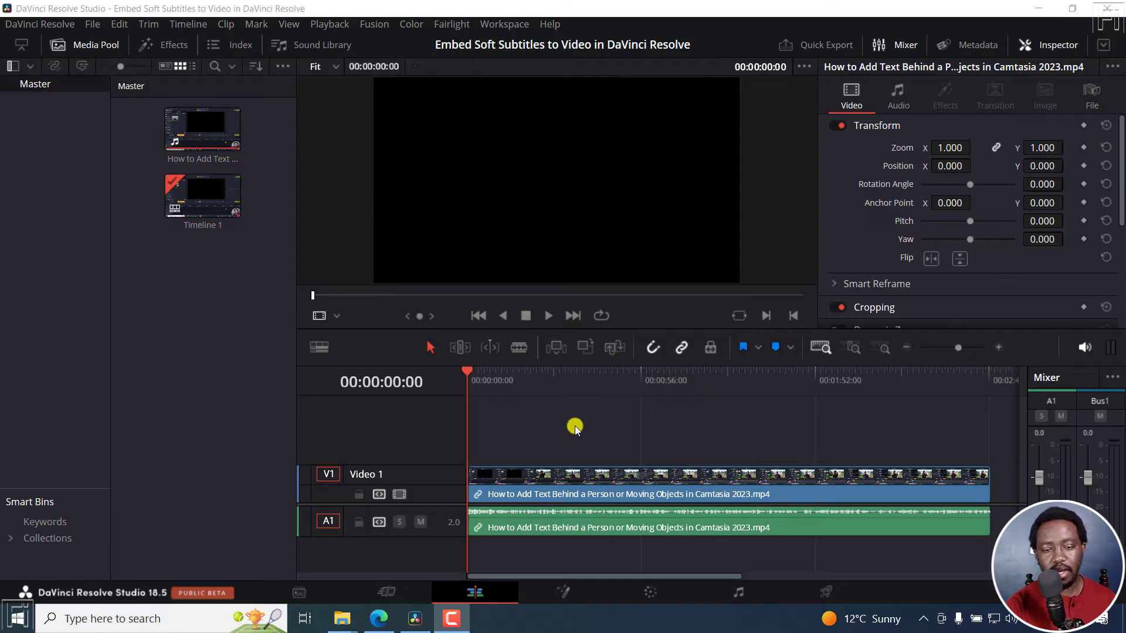
mouse_move(532, 419)
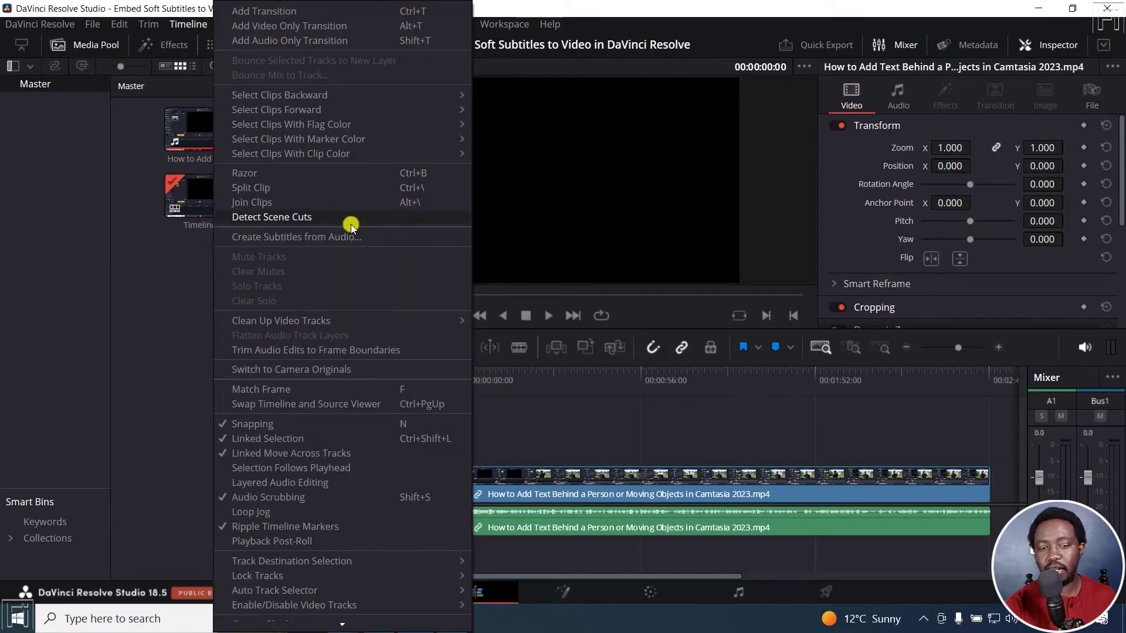
- Choose Create Subtitles from Audio in the Timeline menu
click(187, 24)
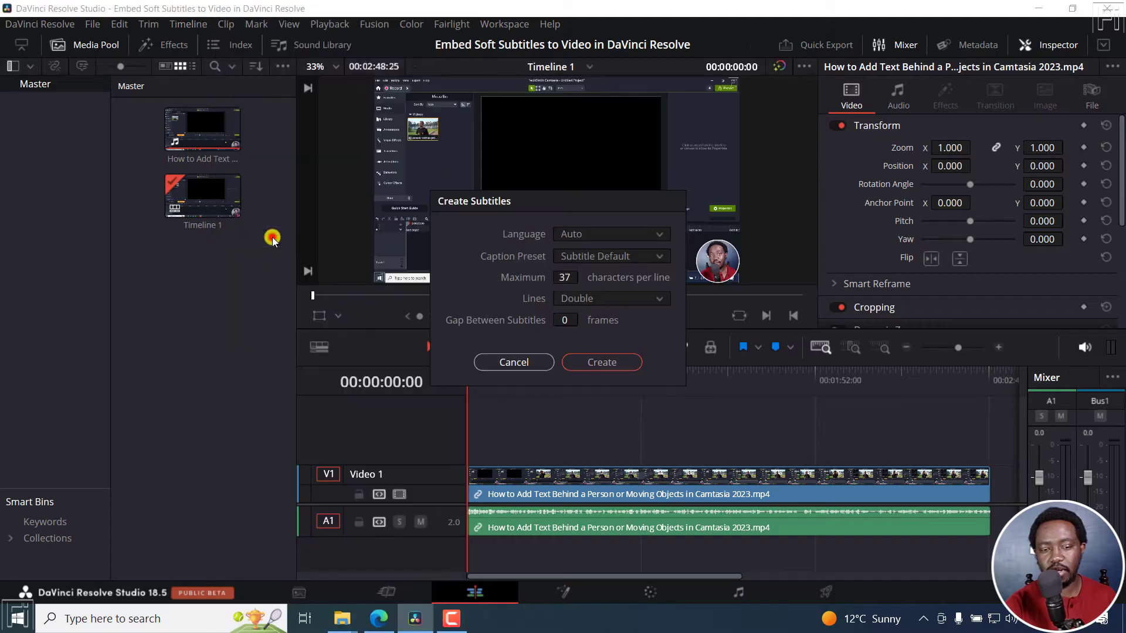
mouse_move(616, 295)
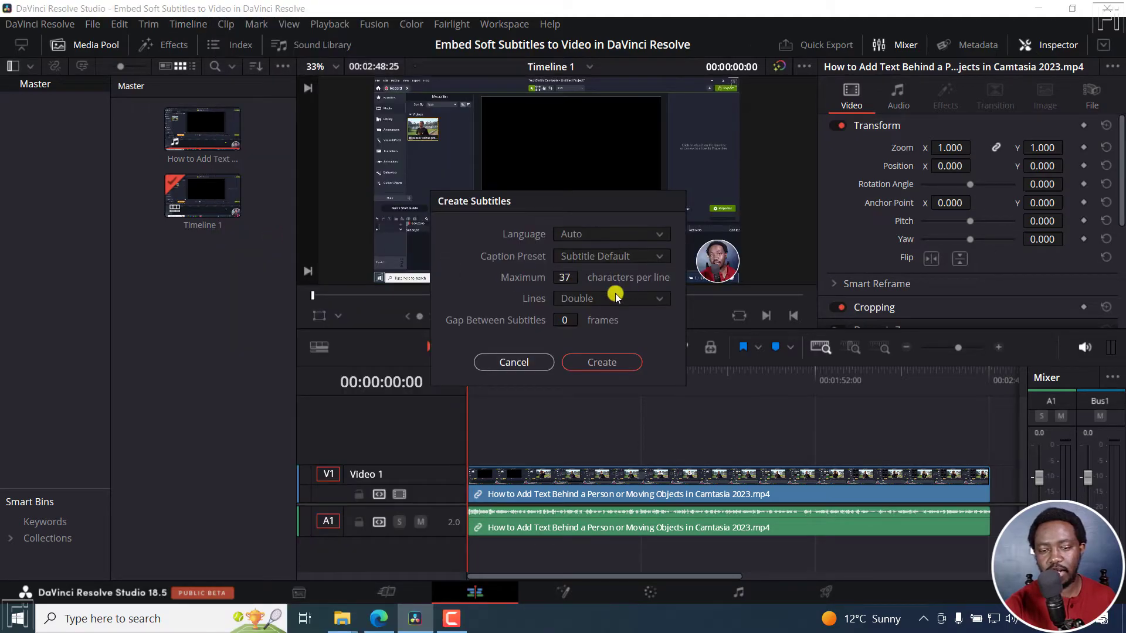
mouse_move(614, 339)
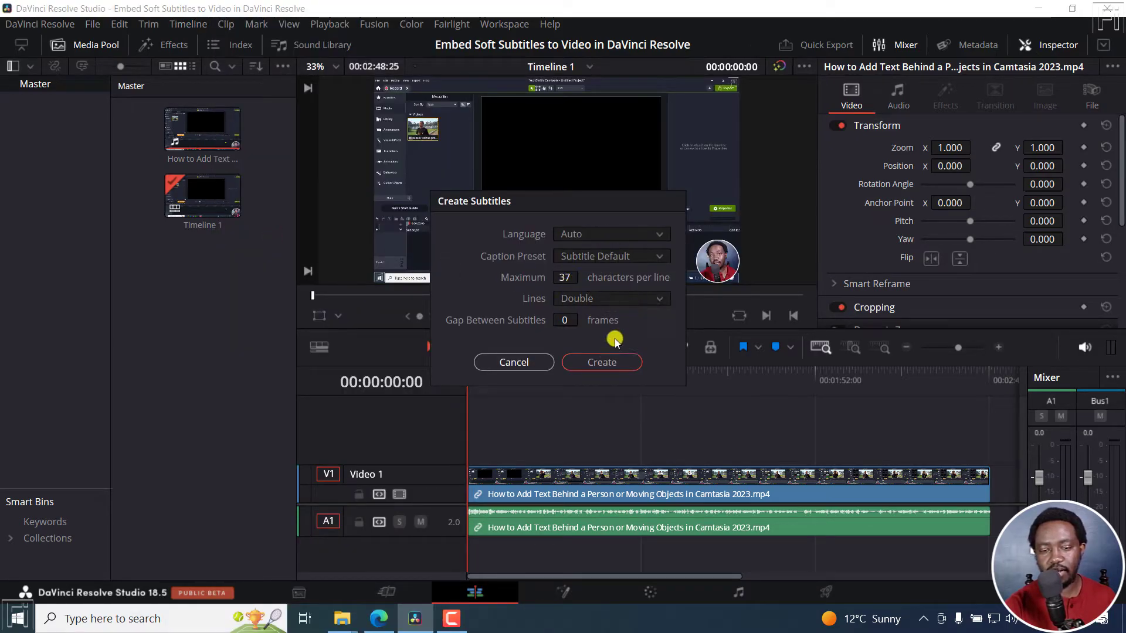
- Create the subtitles, producing a Subtitle 1 track with caption clips over the video
click(602, 362)
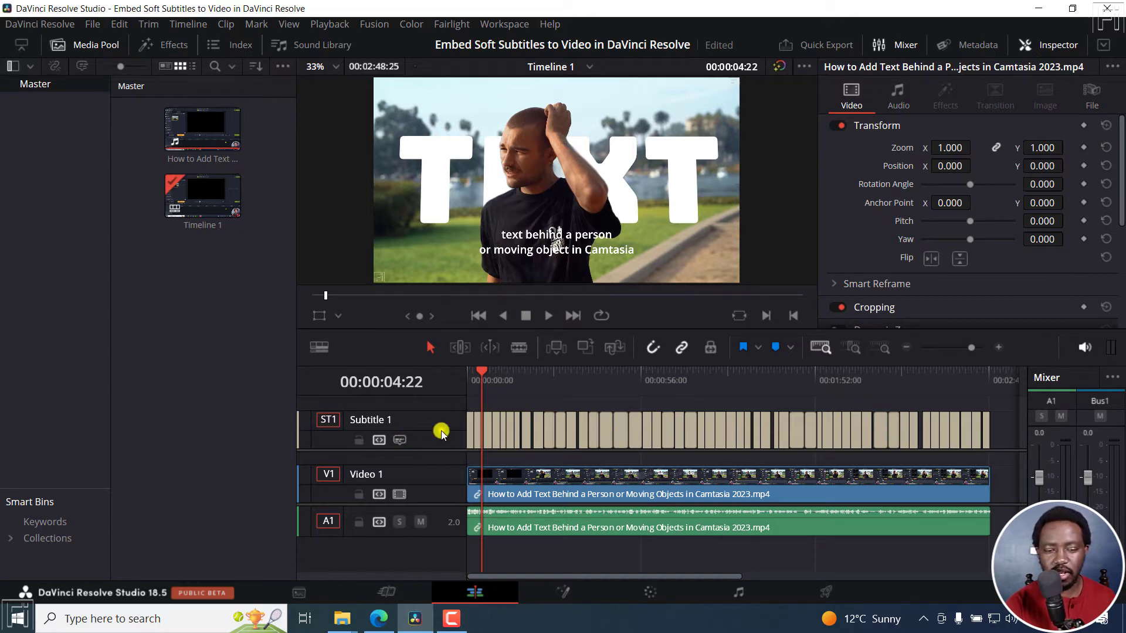
- Export the Subtitle 1 track as 'Subtitle 1.srt' in the Desktop Timecodes folder
right_click(441, 430)
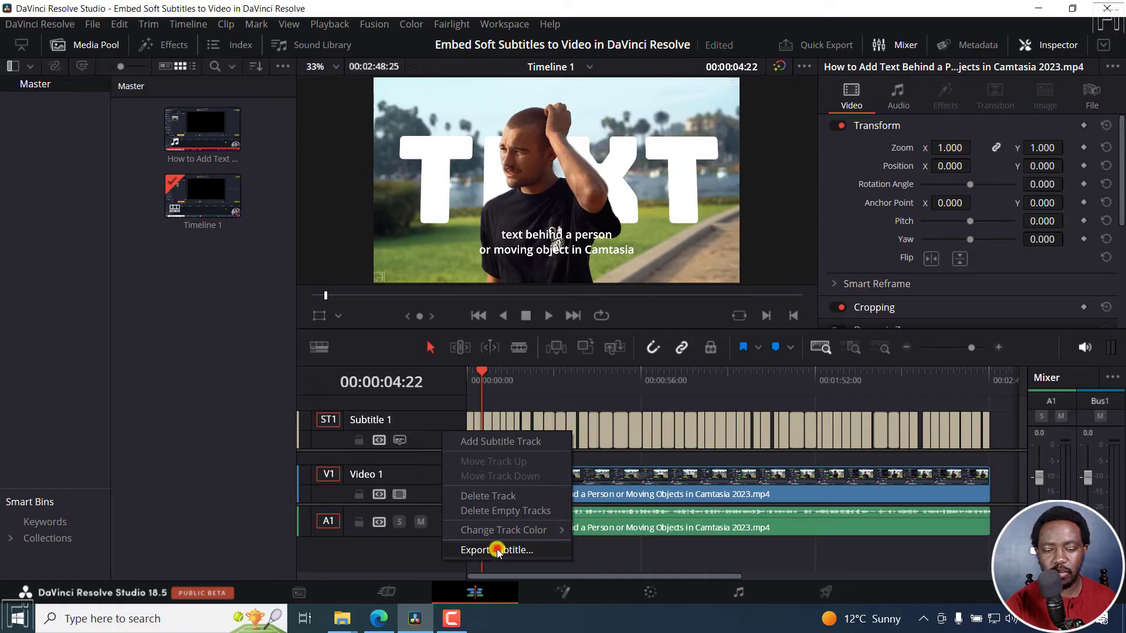
click(491, 549)
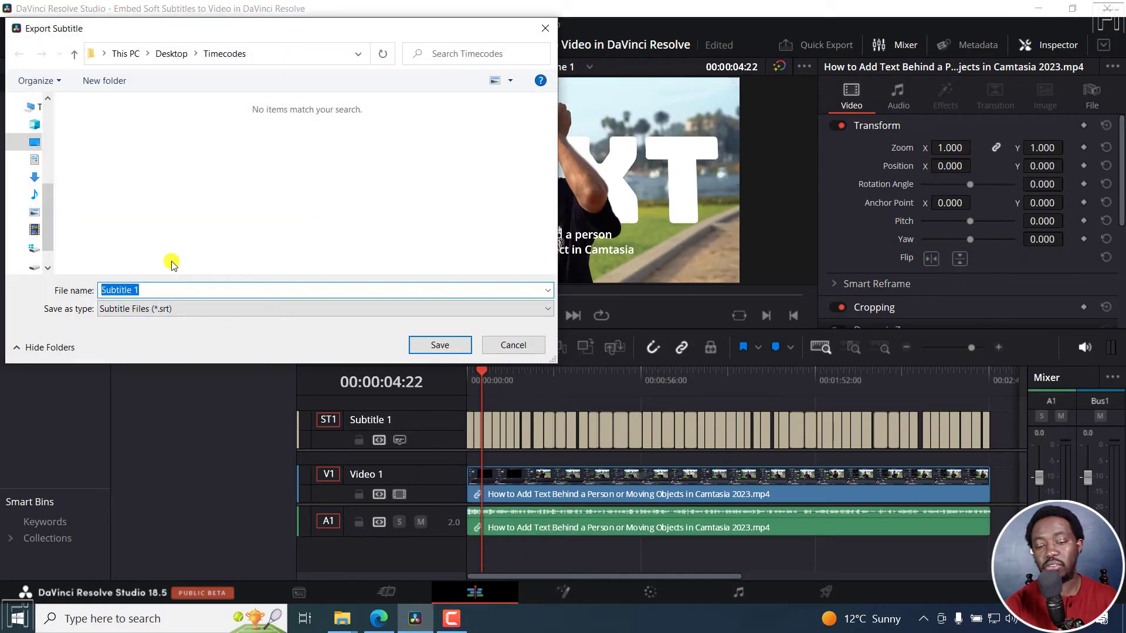
mouse_move(398, 392)
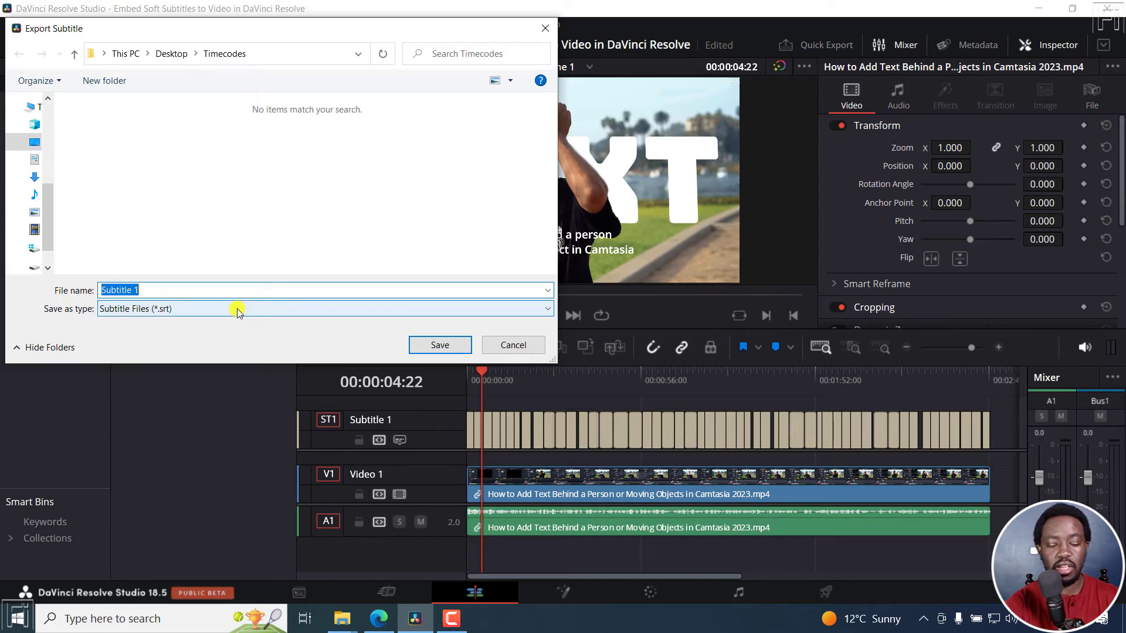
mouse_move(216, 271)
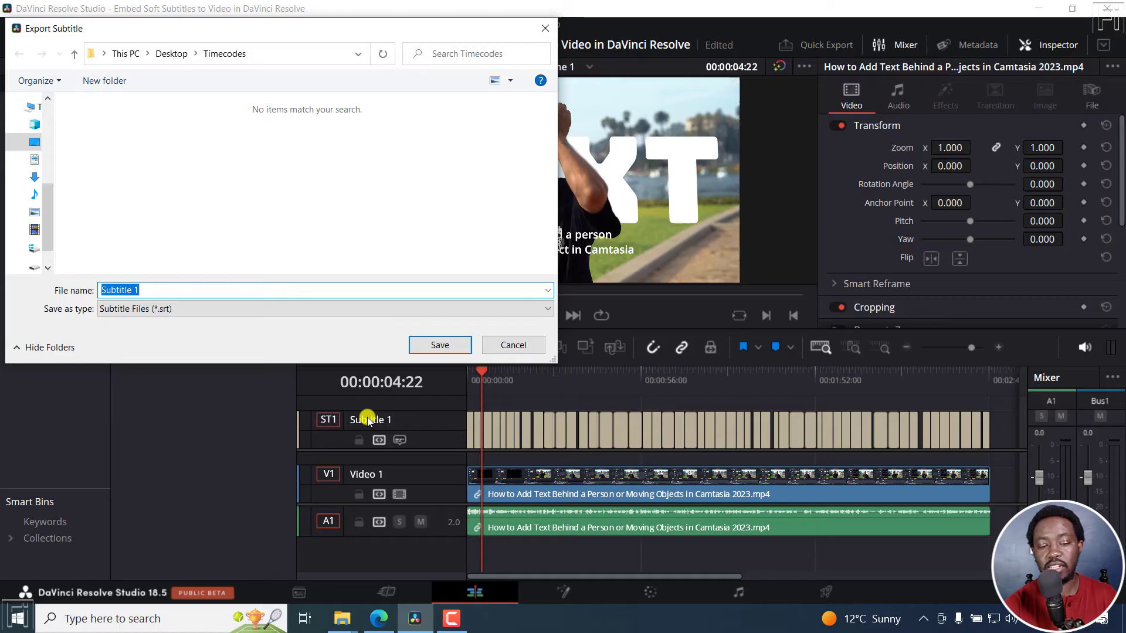
mouse_move(403, 423)
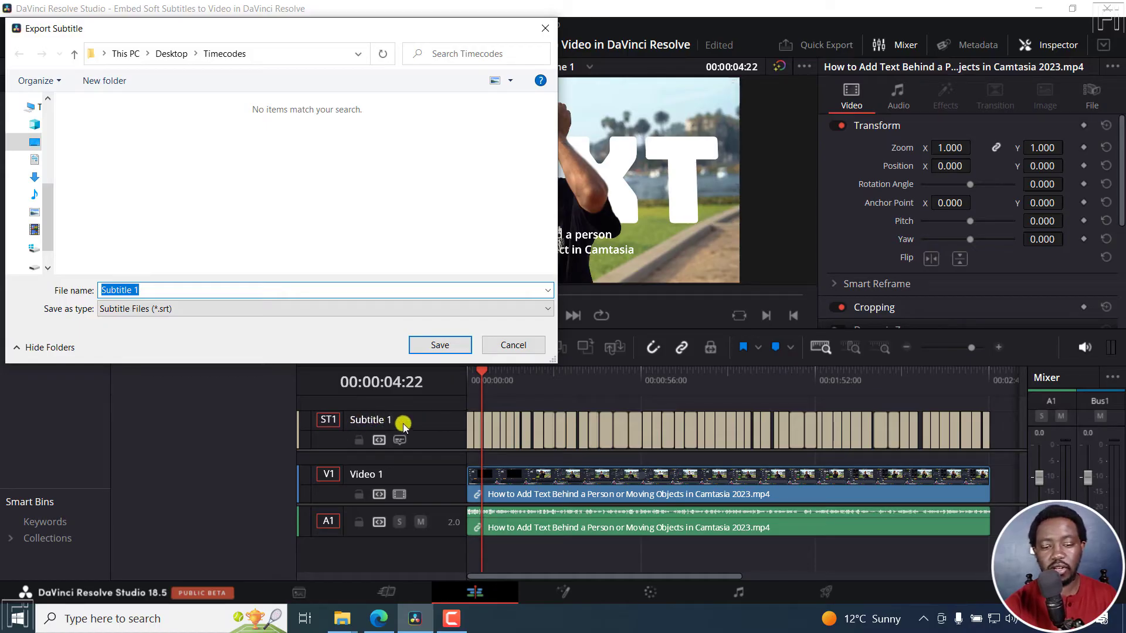
click(440, 344)
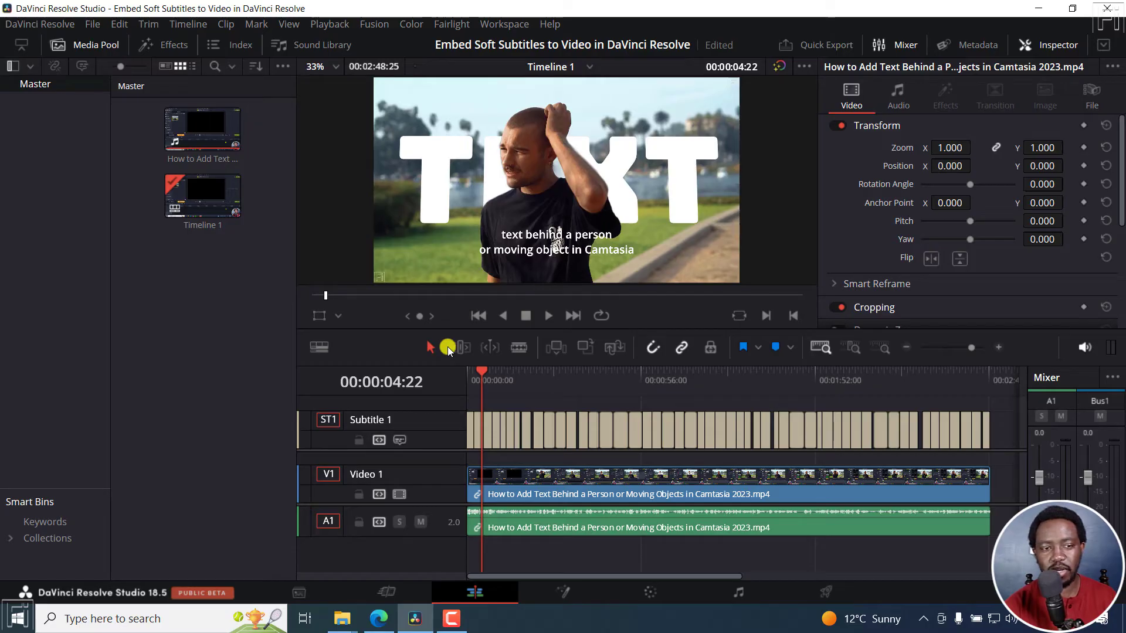
- Reopen subtitle export via File > Export, review the formats and keep Subtitle Files (*.srt)
click(91, 23)
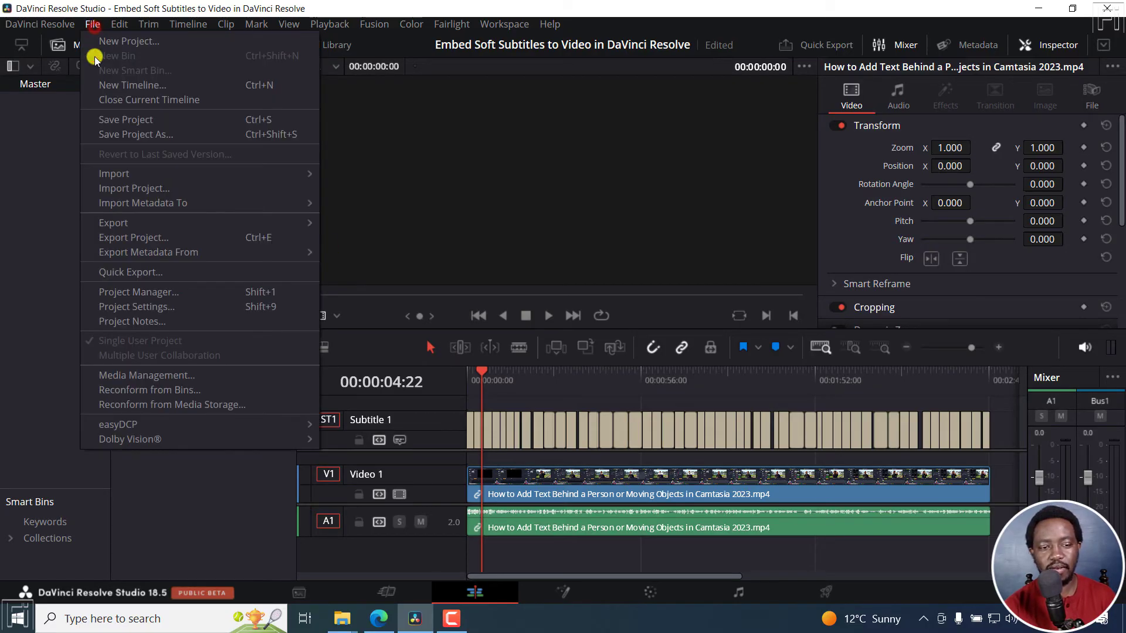
mouse_move(112, 223)
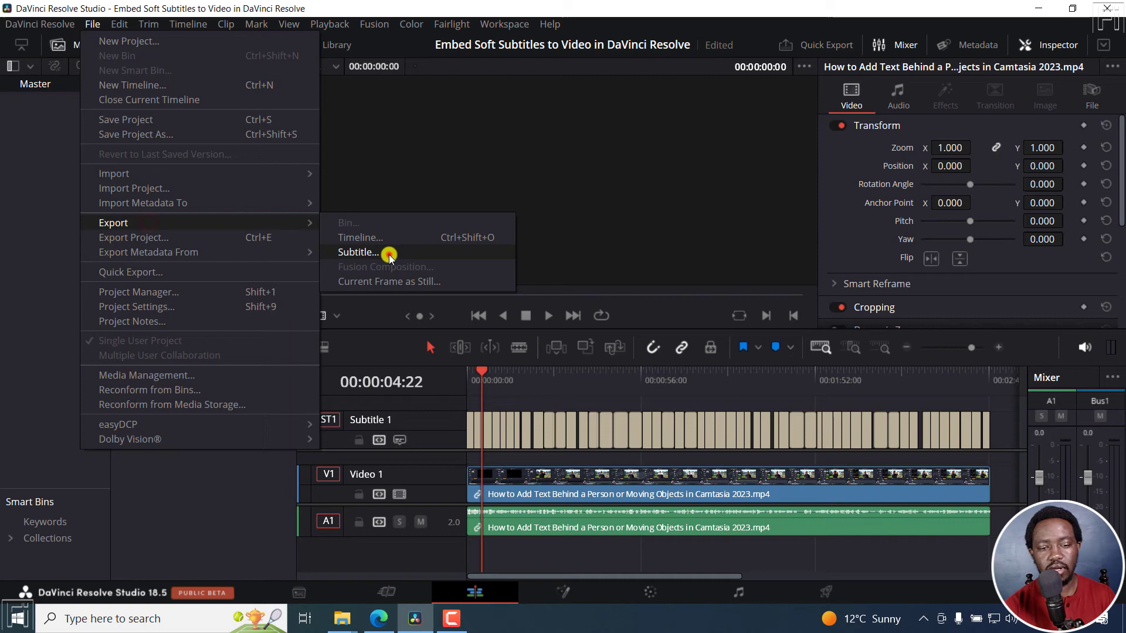
click(359, 252)
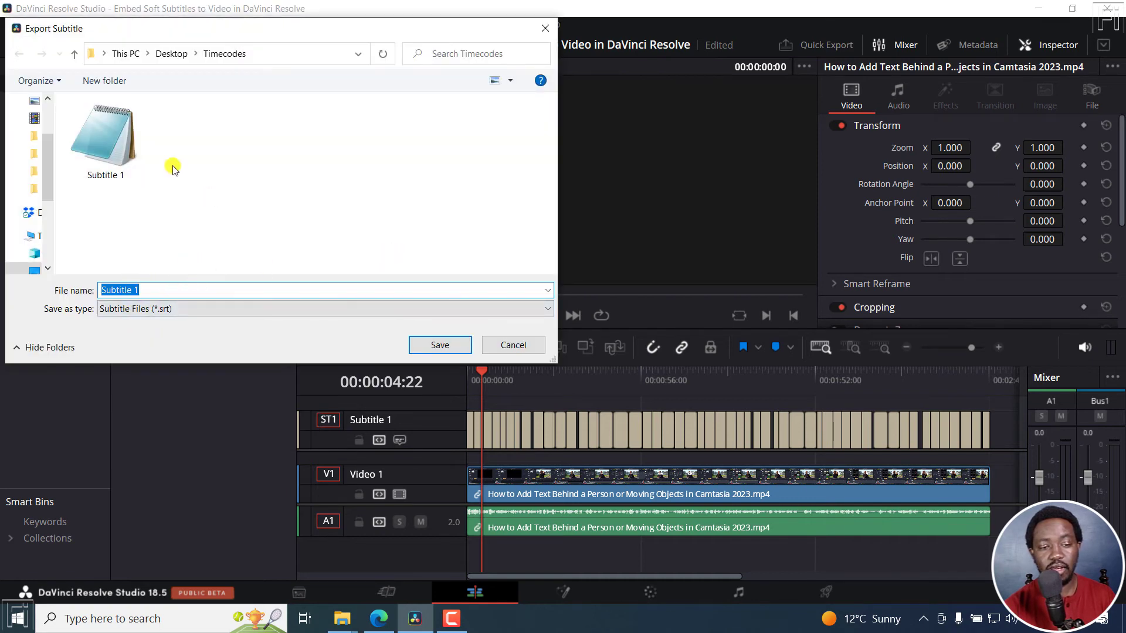
mouse_move(216, 279)
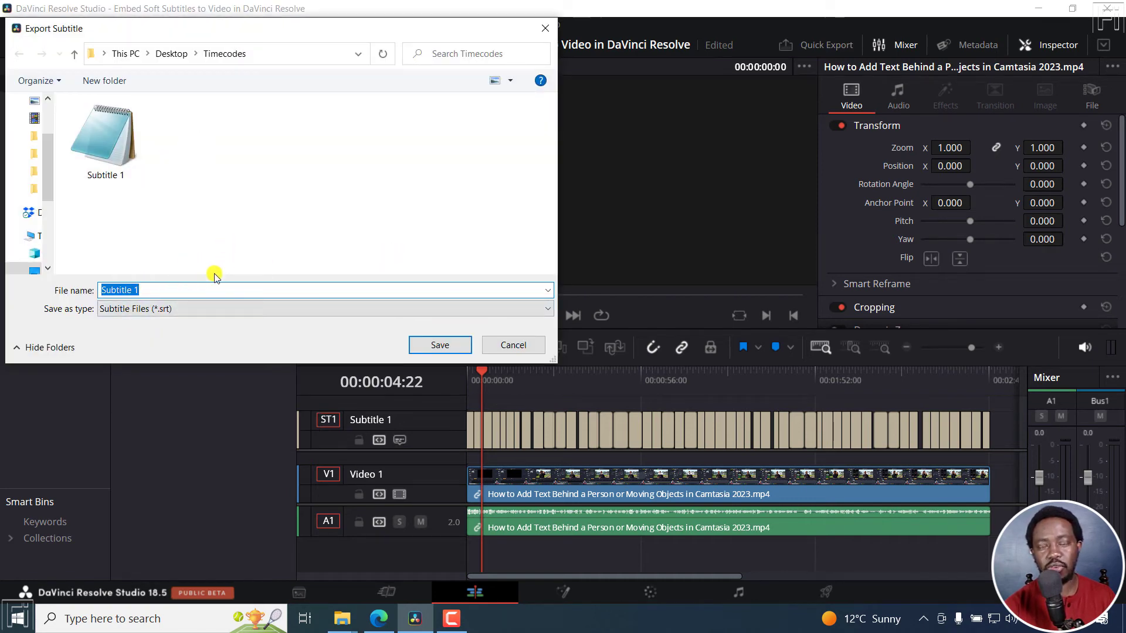
click(325, 308)
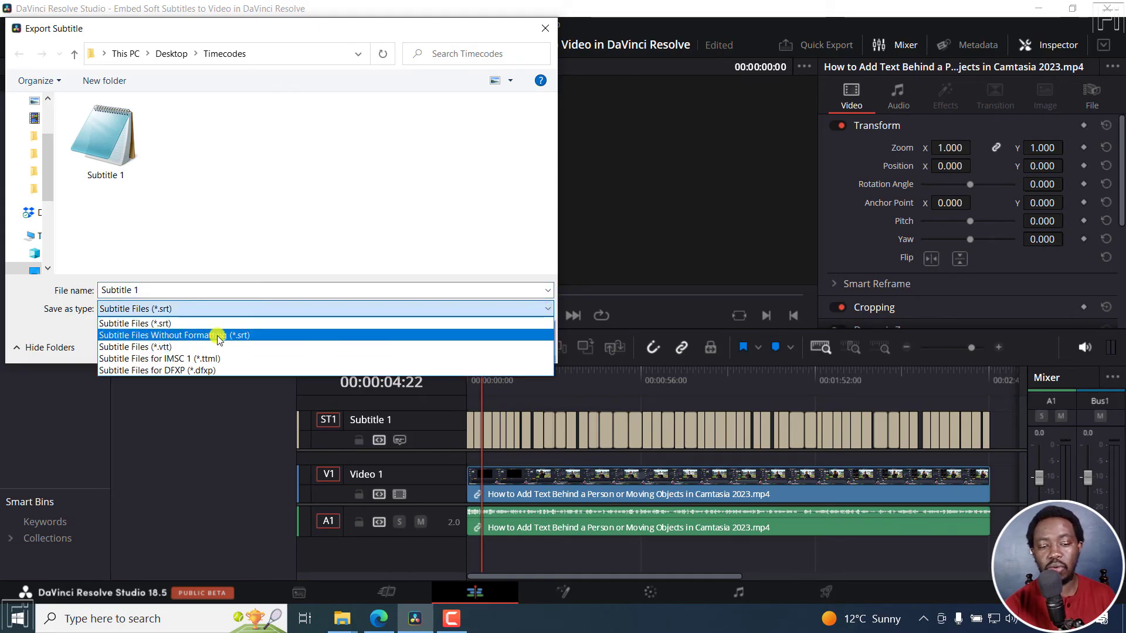
mouse_move(176, 359)
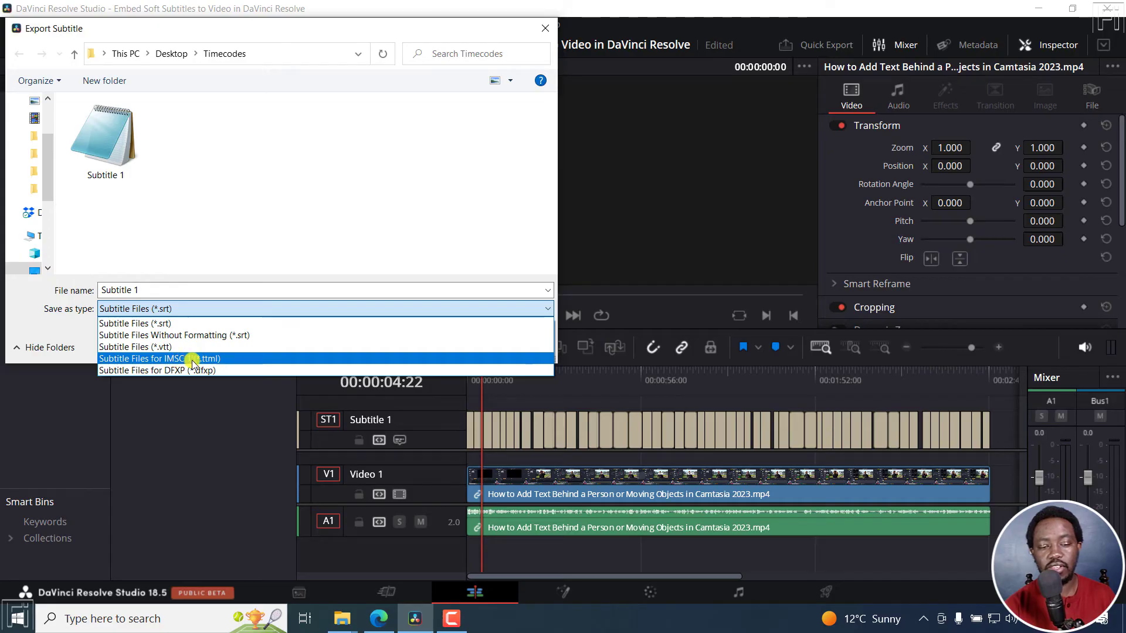
mouse_move(172, 370)
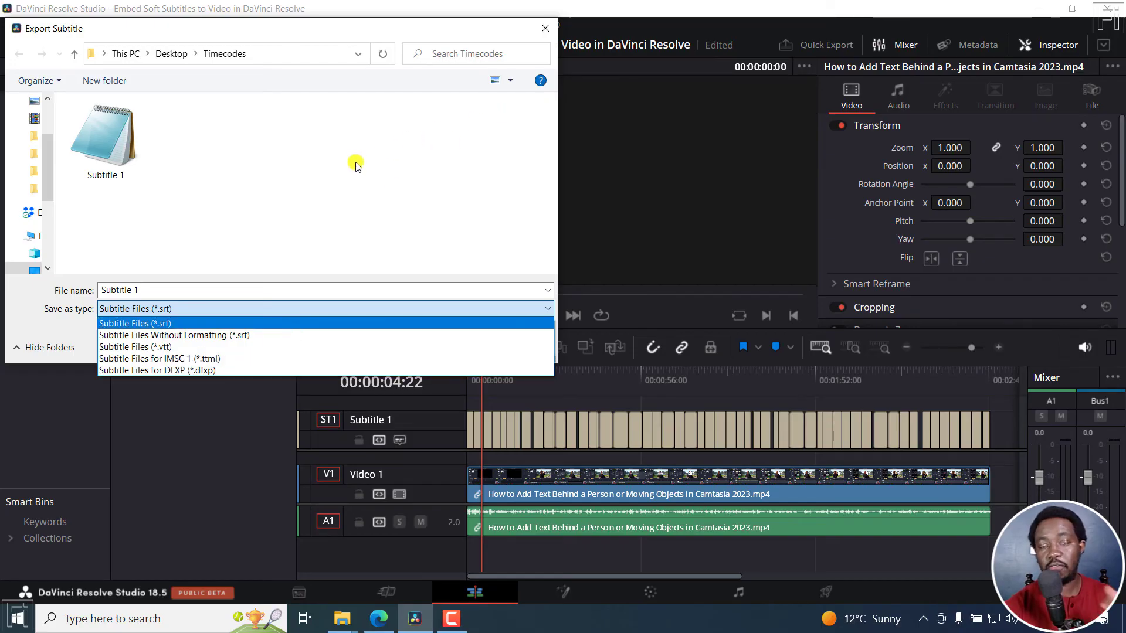
click(135, 322)
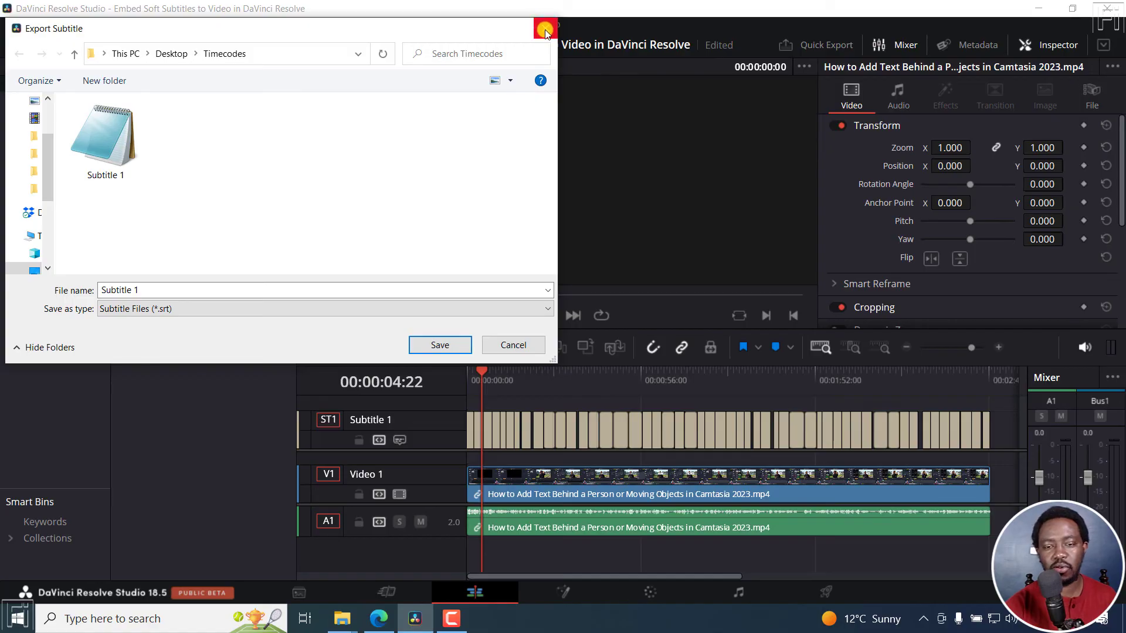
- On the Deliver page, enable Export Subtitle in Subtitle Settings with Export As set to SRT
click(440, 344)
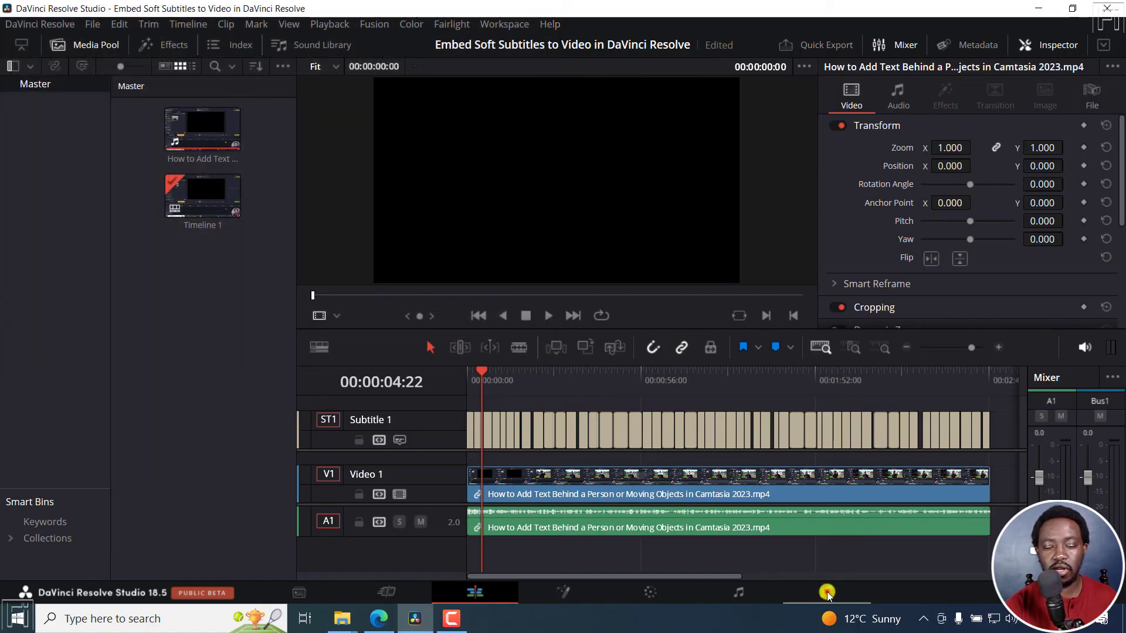
click(826, 591)
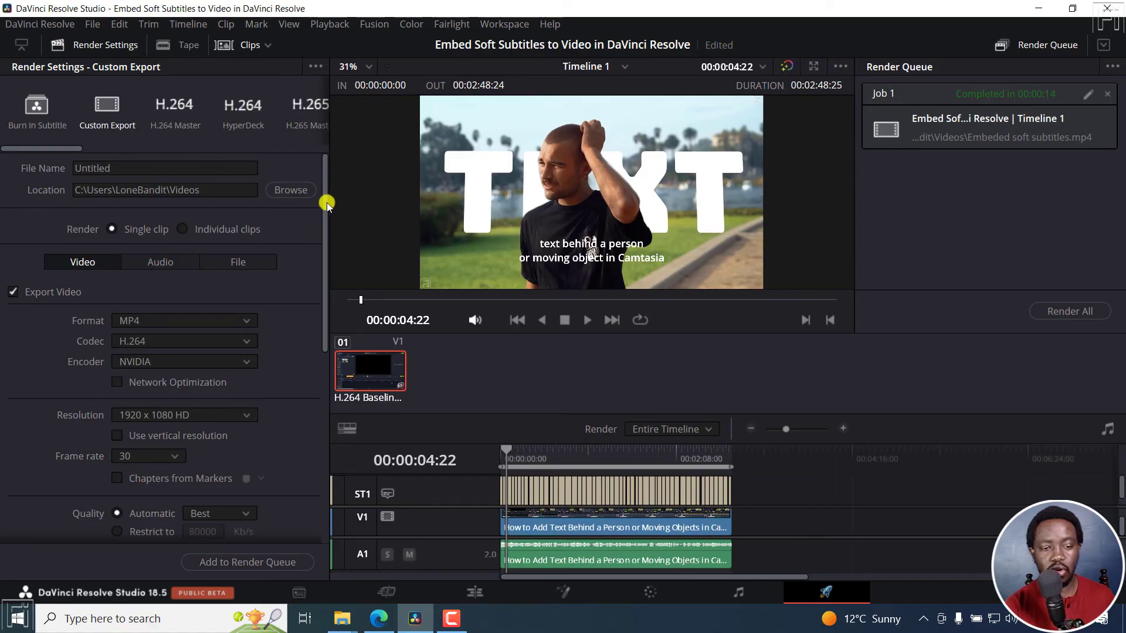
scroll(down, 3)
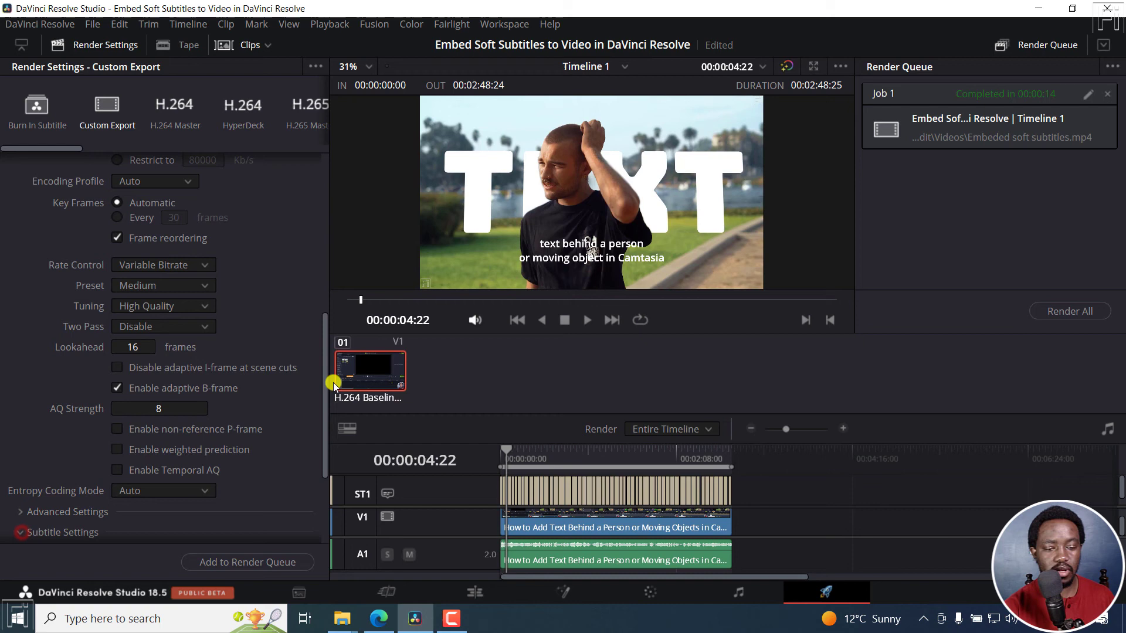
click(13, 402)
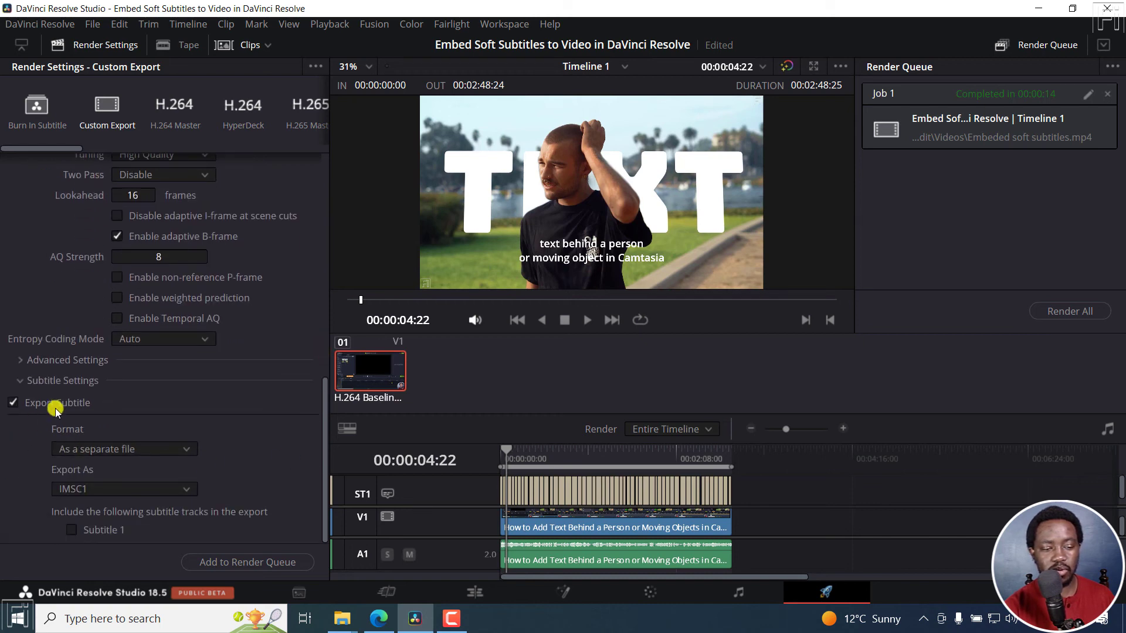
mouse_move(142, 449)
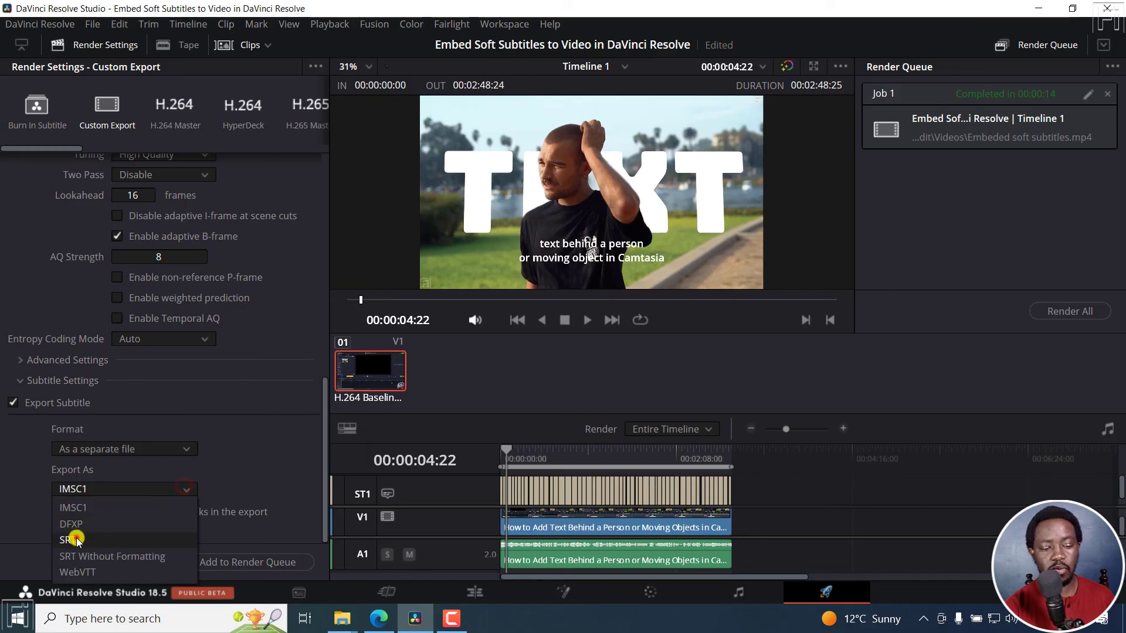
click(67, 539)
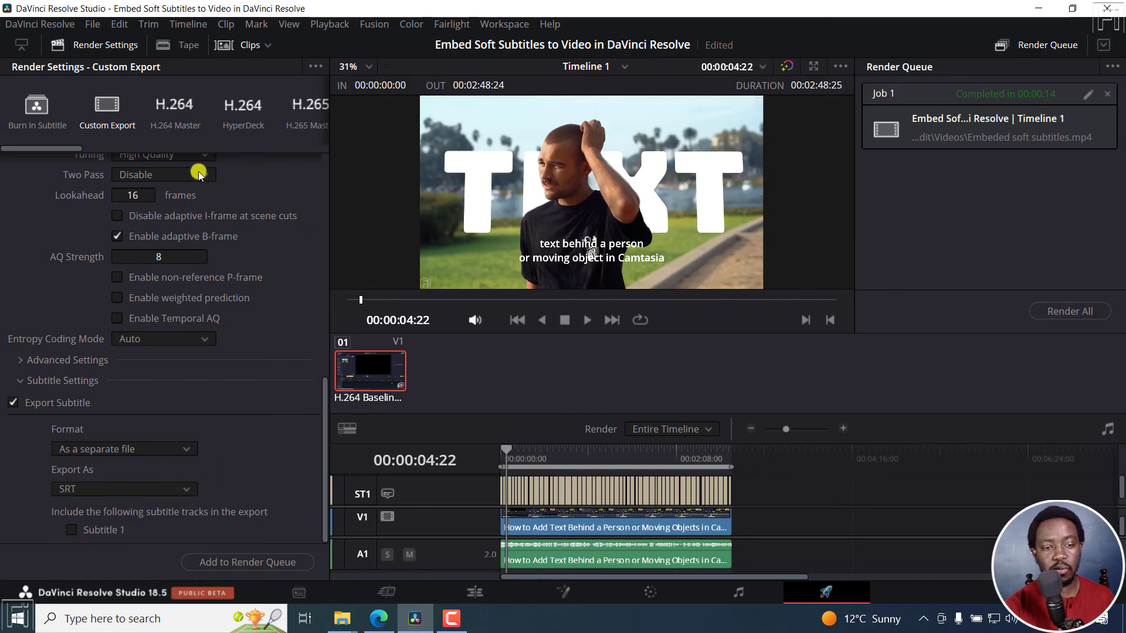
click(91, 24)
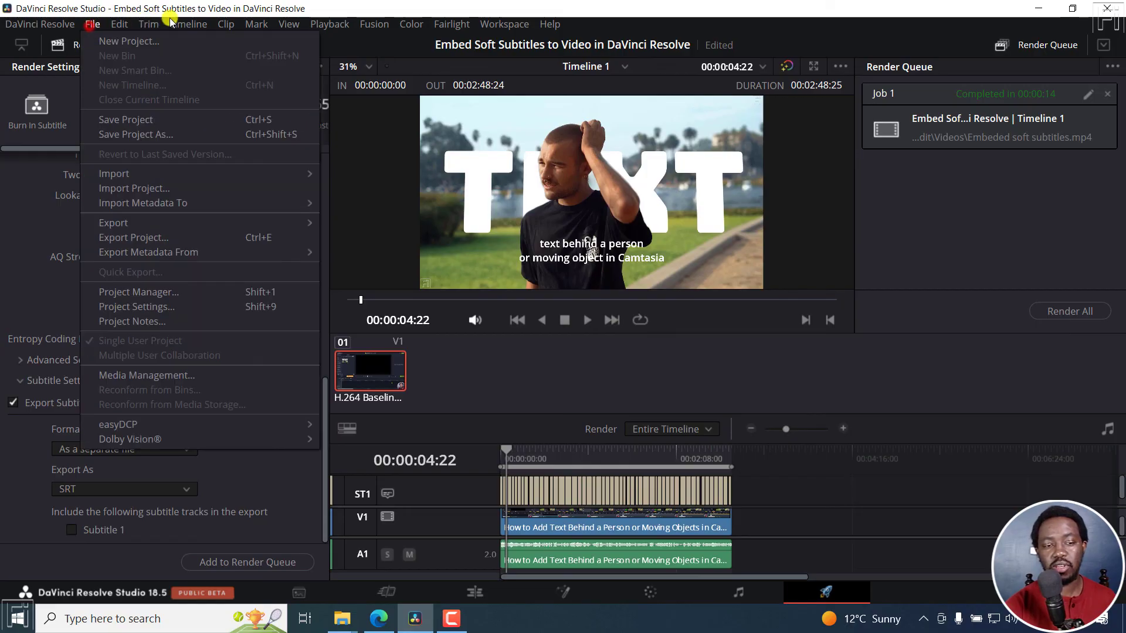
- Back on the Edit page, show the Subtitle 1 track's options with Export Subtitle
click(474, 591)
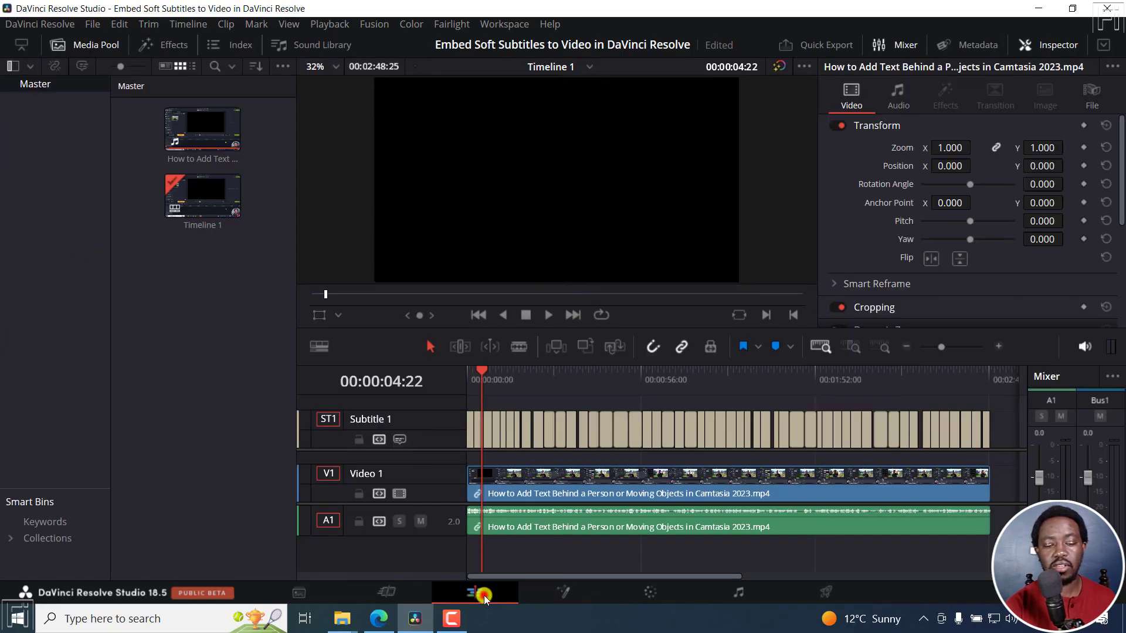
right_click(420, 437)
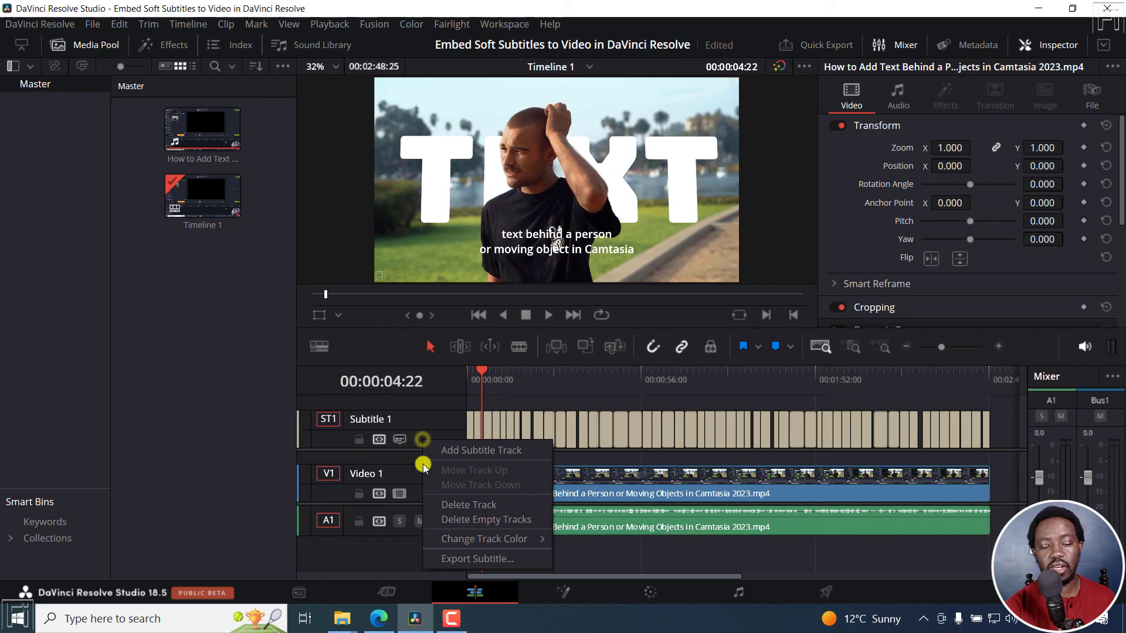